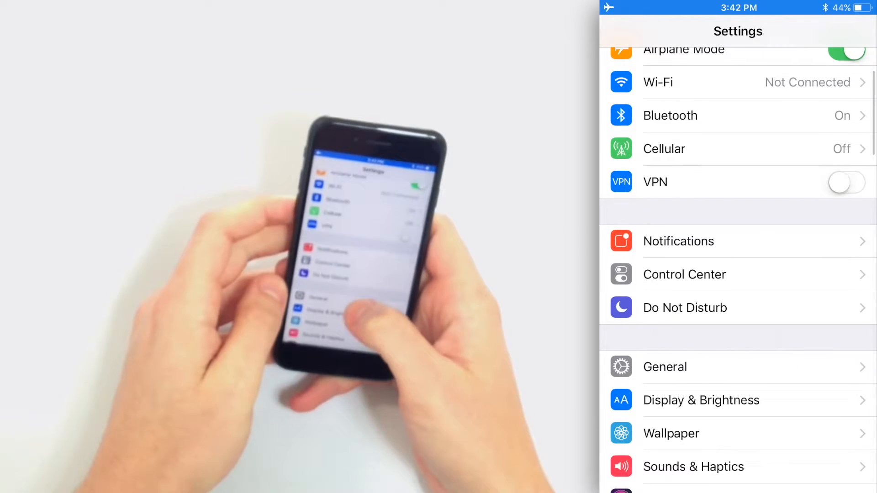
Open Control Center's Customize Controls page in Settings.
left_click(684, 274)
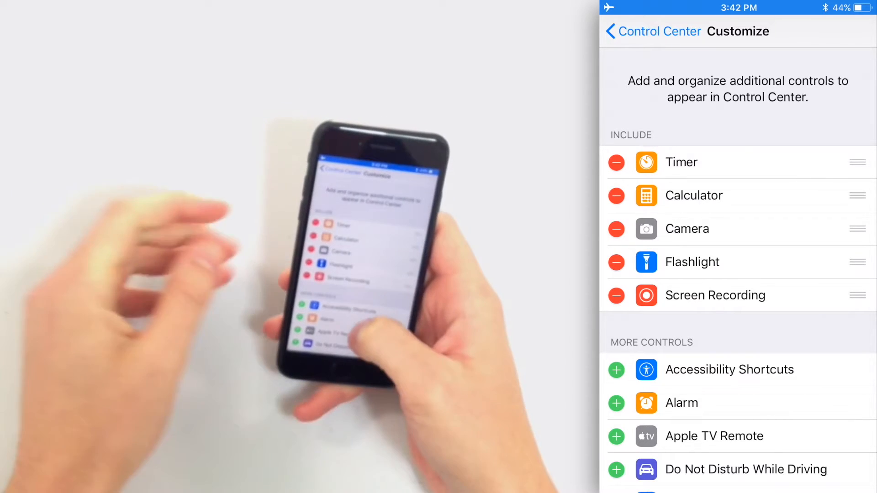
Scroll down More Controls and add Low Power Mode to the included controls.
scroll("down", 3)
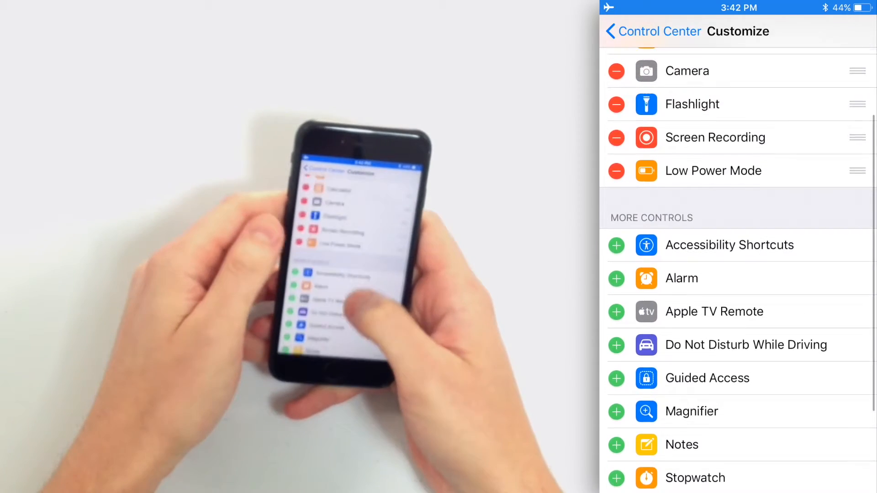
scroll("down", 3)
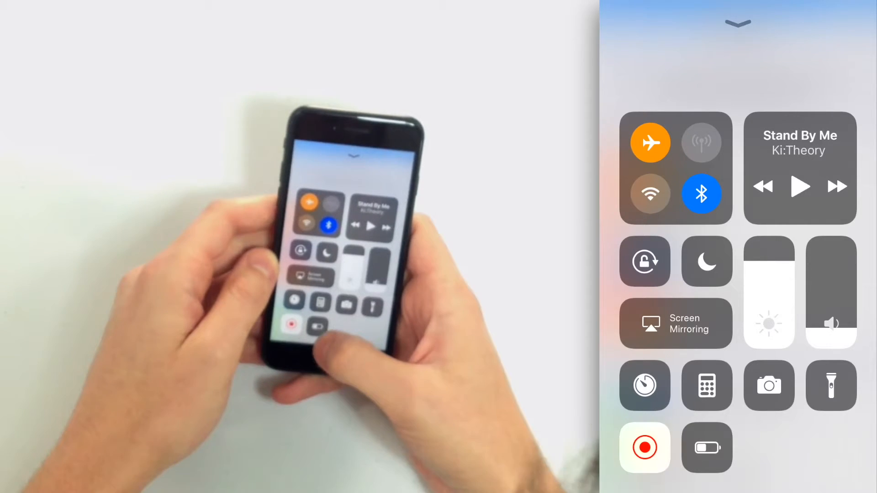
Open Control Center to confirm the Low Power Mode battery button appears.
left_click(707, 448)
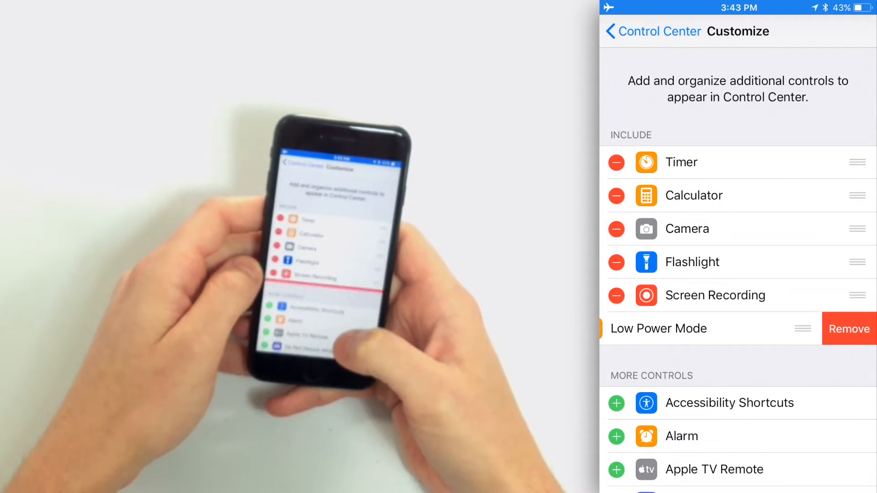
Remove Low Power Mode from the included controls, returning it to More Controls.
scroll("down", 3)
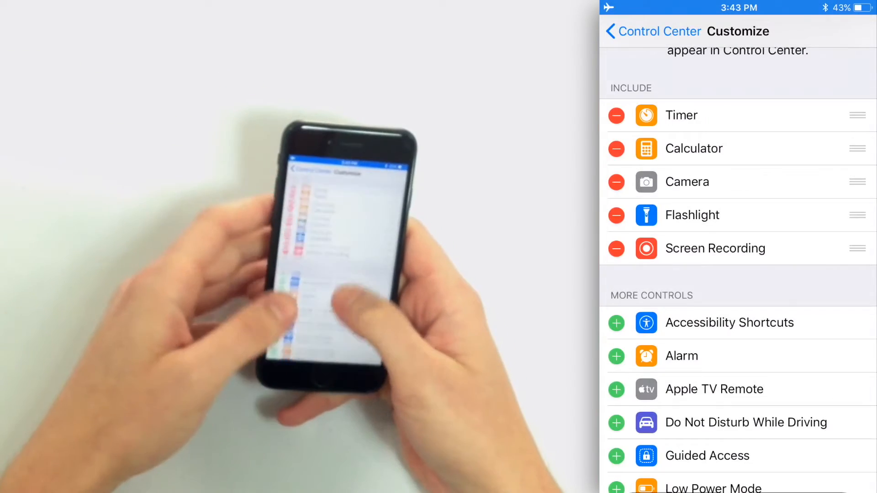
scroll("down", 3)
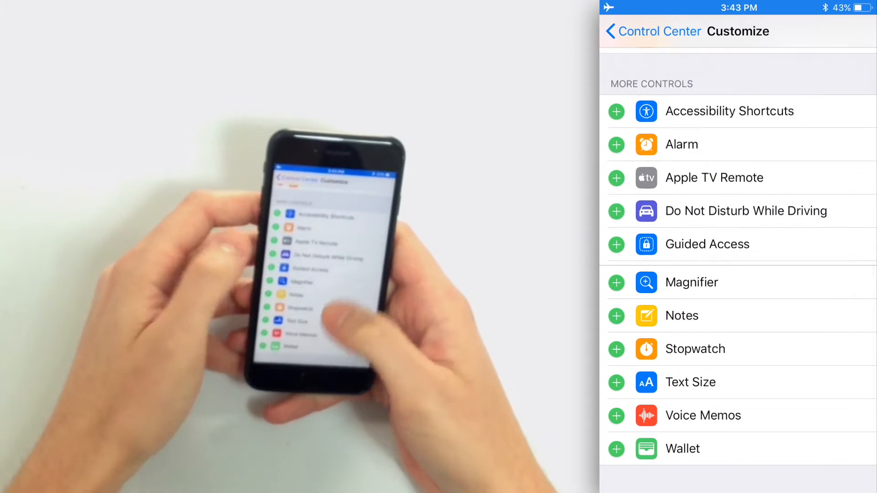
Re-add Low Power Mode and drag it above Camera, just below Calculator.
scroll("up", 3)
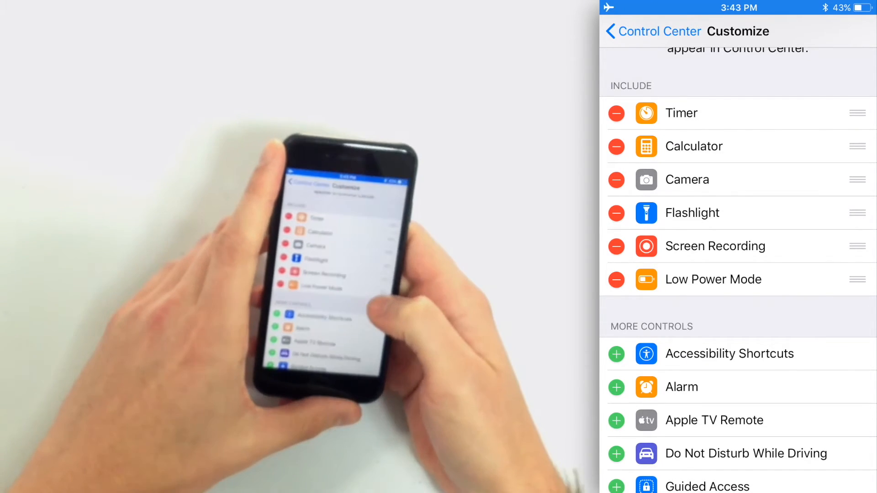
left_click_drag(858, 280, 857, 180)
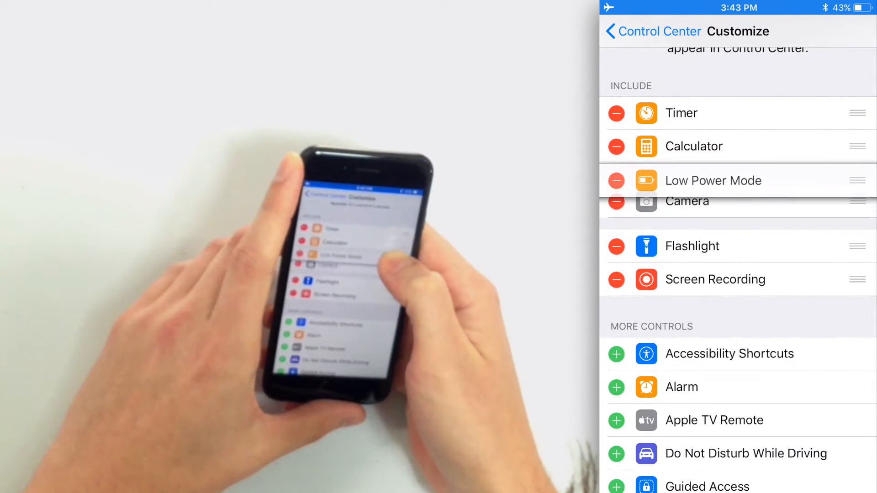